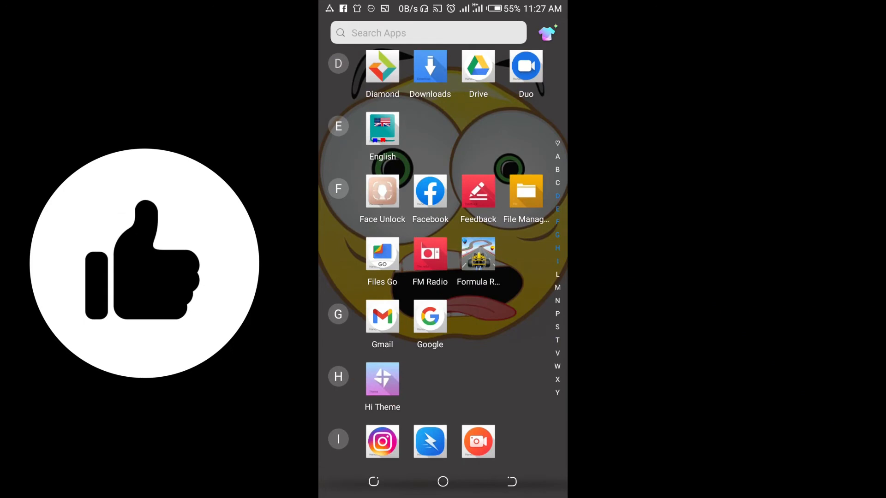
# Launch Gmail from the app drawer to show the primary inbox
pyautogui.click(382, 316)
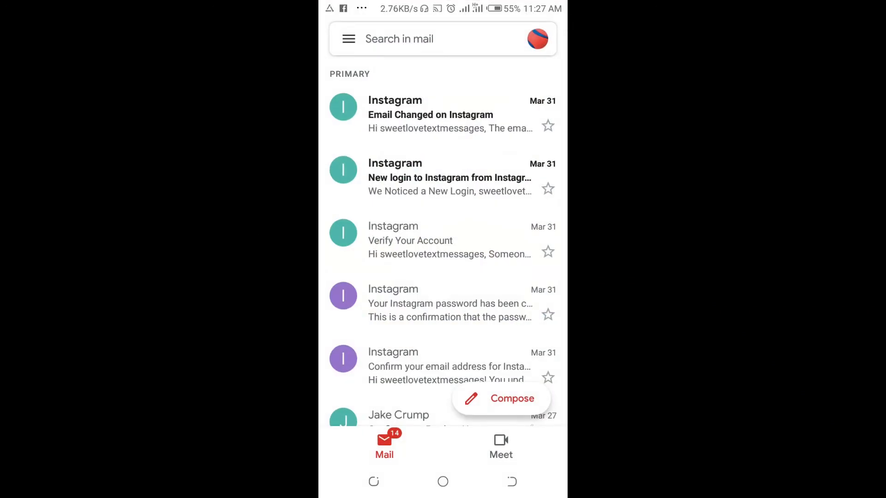
pyautogui.click(500, 398)
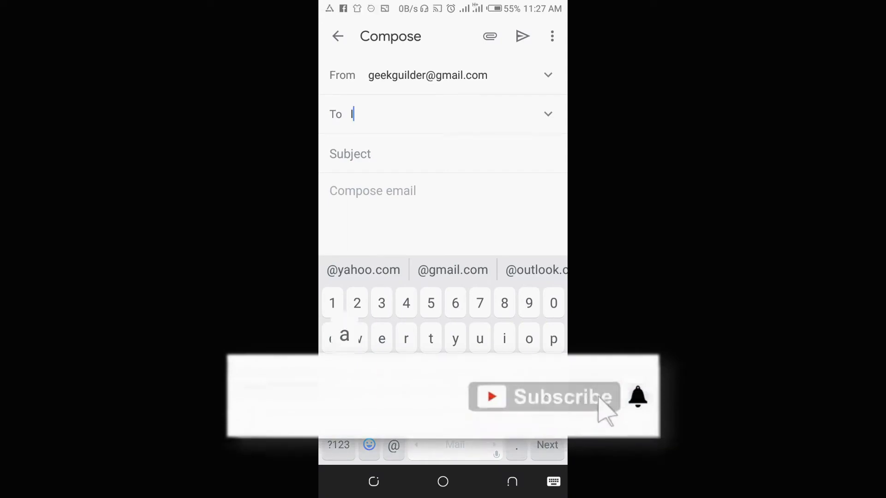
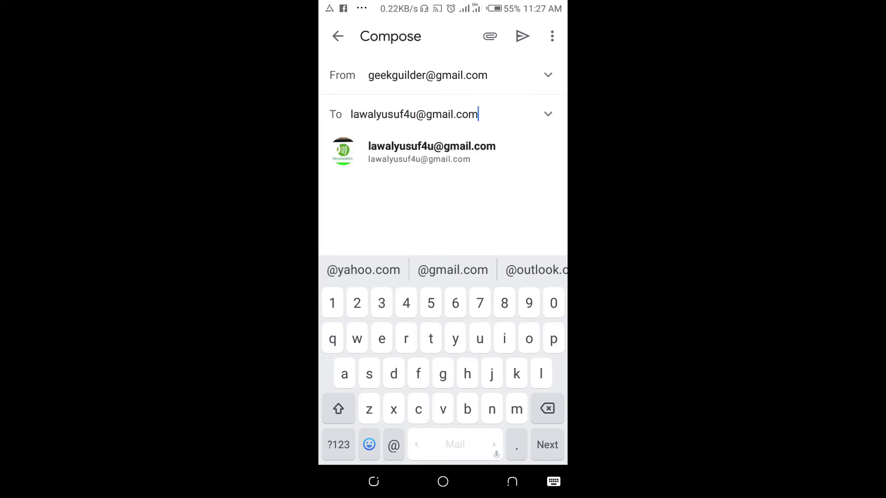
pyautogui.click(431, 151)
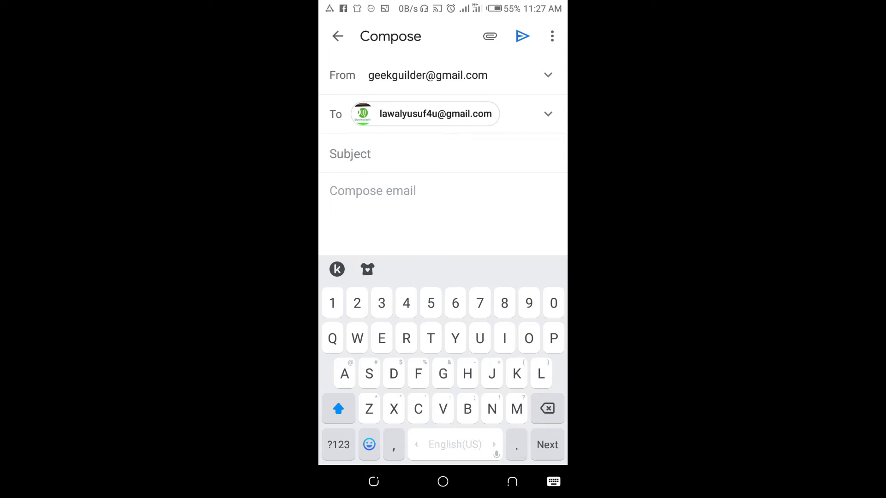
# Enter subject 'Hshdhd' and body 'sgdhdjskskd', then bring up the overflow menu
pyautogui.write('Hshdhdhdjd')
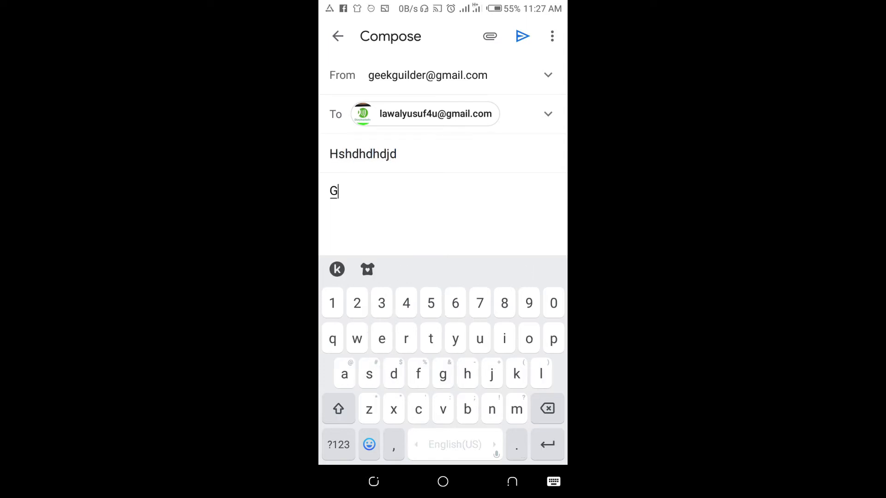
pyautogui.write('sgdhdjskskd')
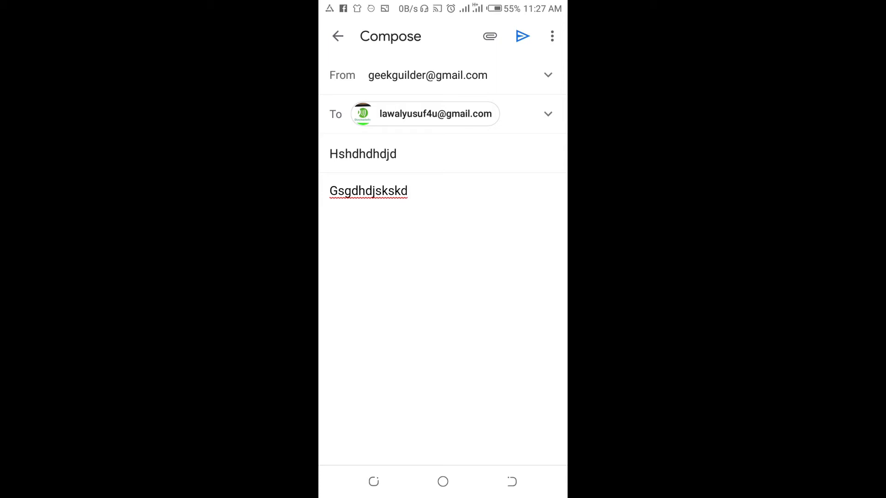
pyautogui.click(551, 36)
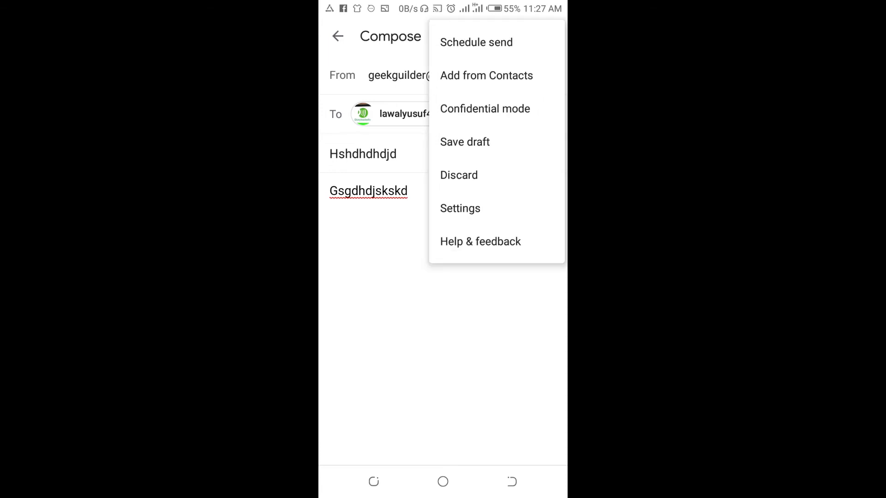
# Choose Schedule send to open the Pick date & time picker
pyautogui.click(475, 42)
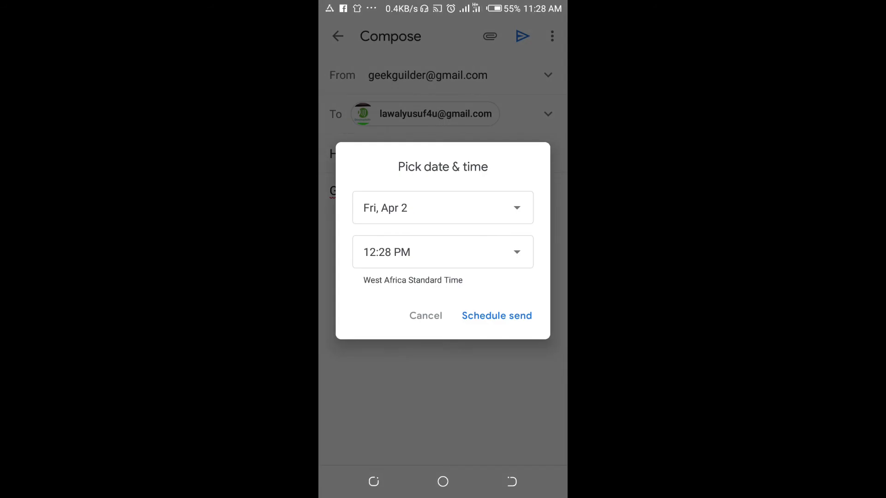
# Set the scheduled send to Saturday, April 3 at 8:28 AM
pyautogui.click(442, 207)
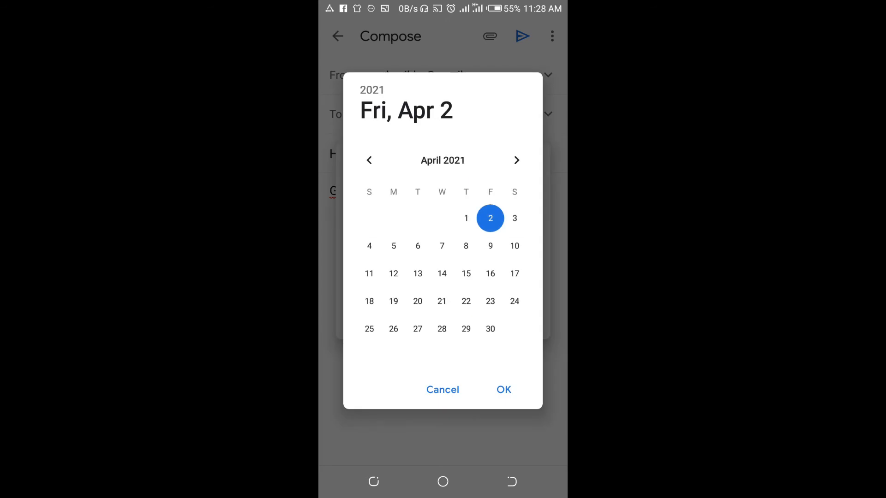
pyautogui.click(514, 218)
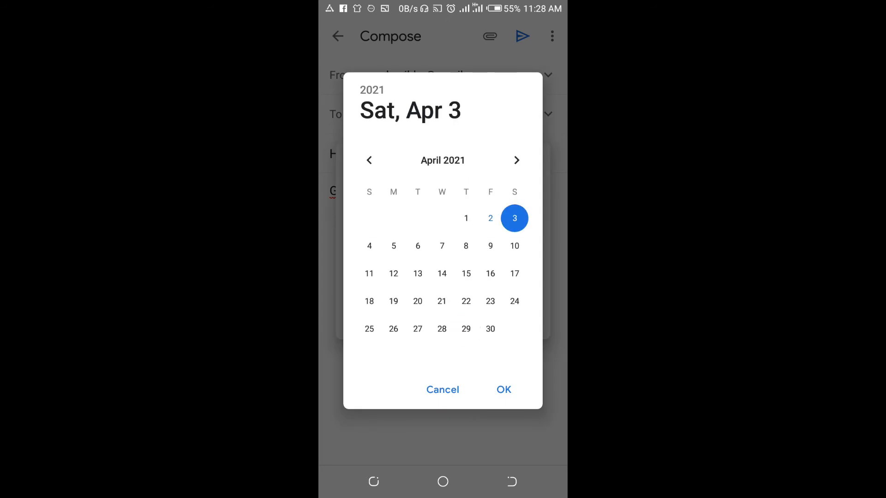
pyautogui.click(502, 389)
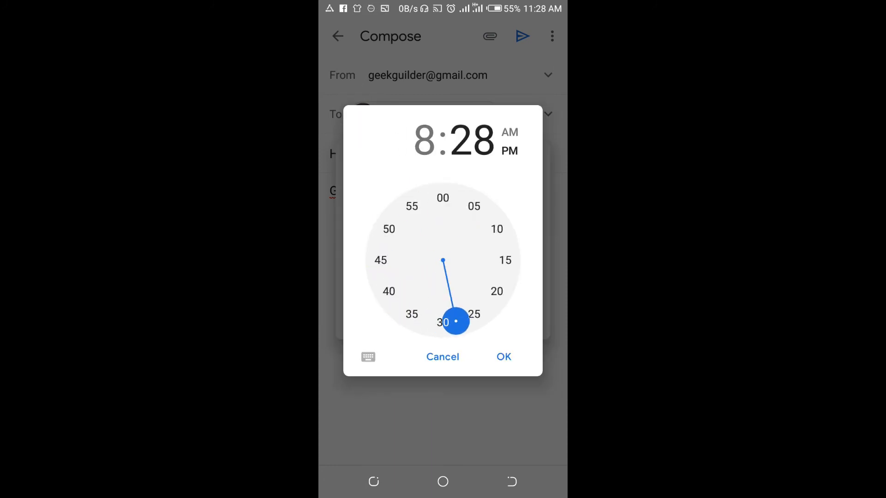
pyautogui.click(509, 132)
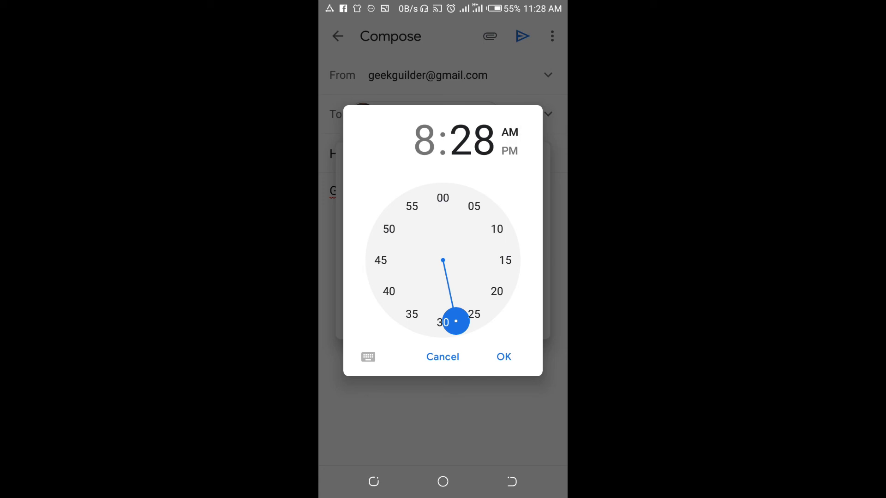
pyautogui.click(502, 356)
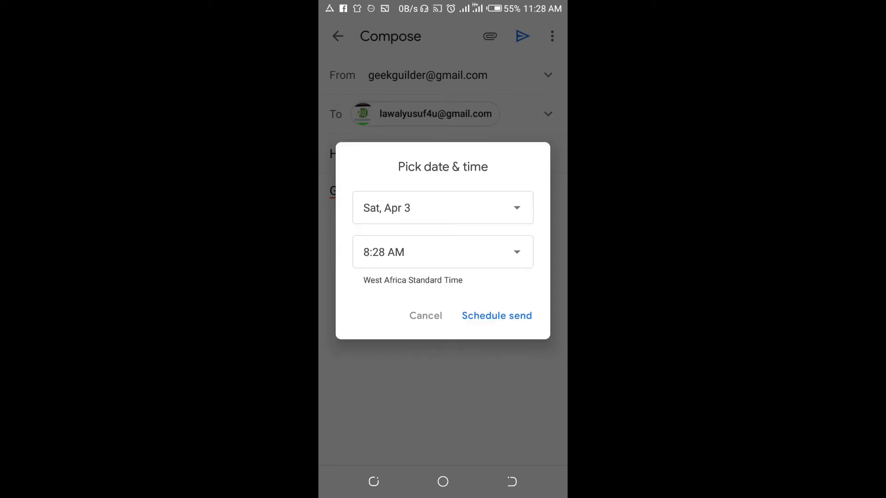